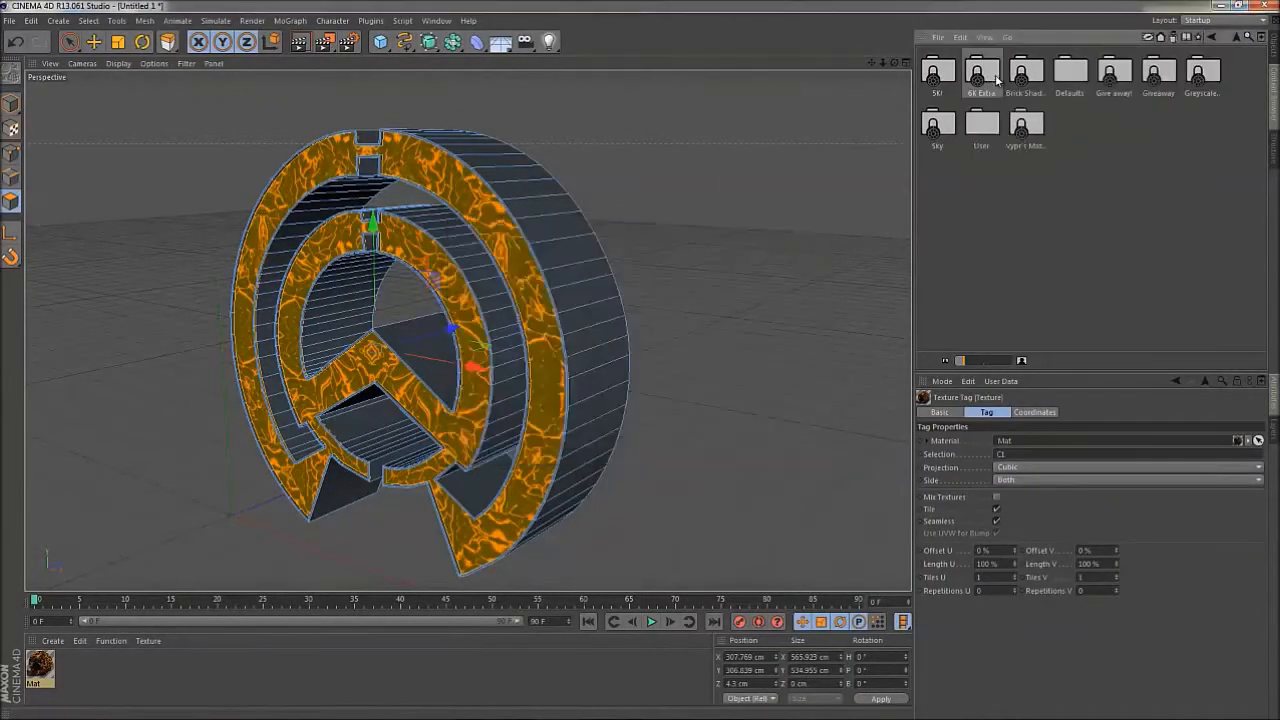
Step: Launch the NitroBlast fracture plugin for the selected extruded crest objects
left_click(1088, 80)
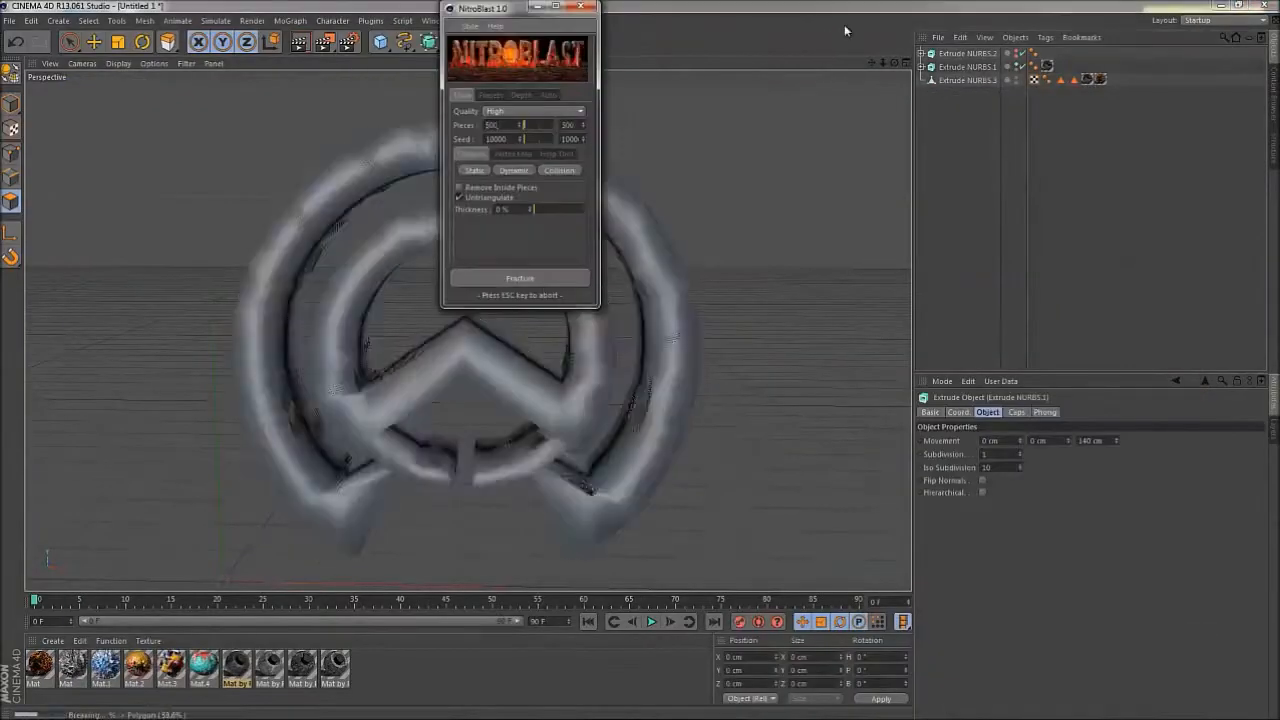
Step: Fracture the crest with NitroBlast, render it on black and bring the render into Photoshop
left_click(520, 278)
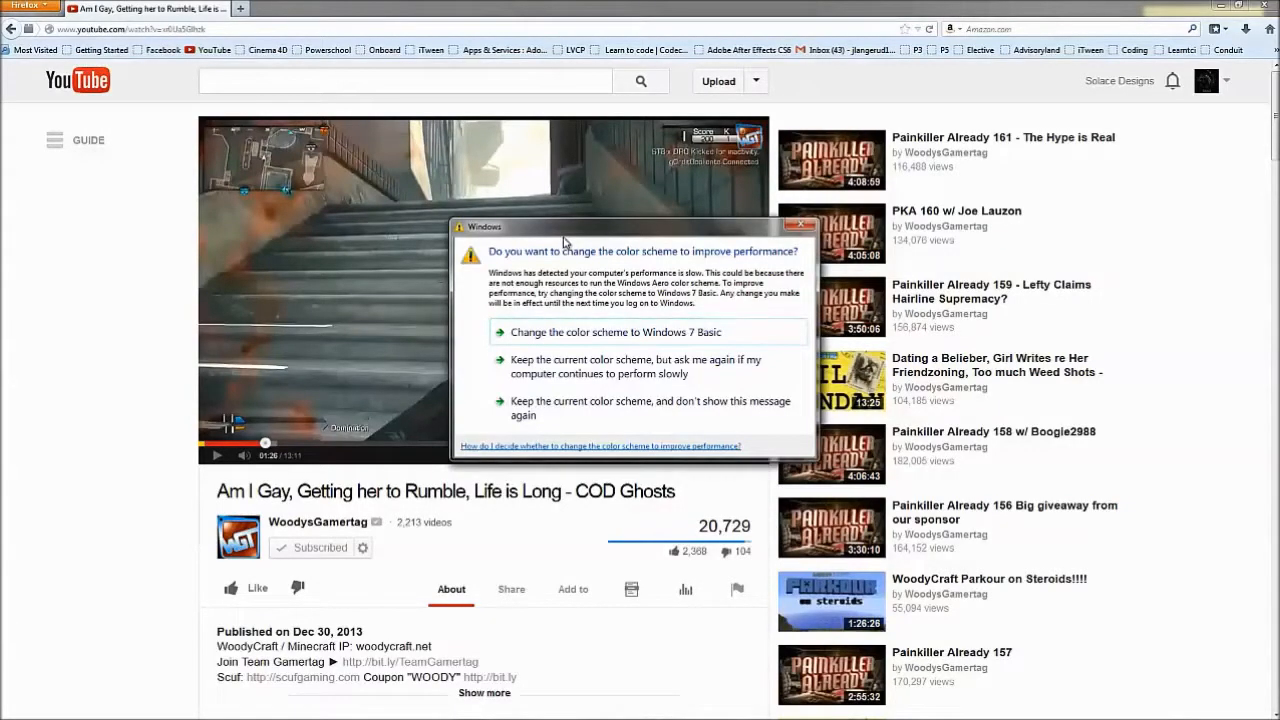
left_click(800, 224)
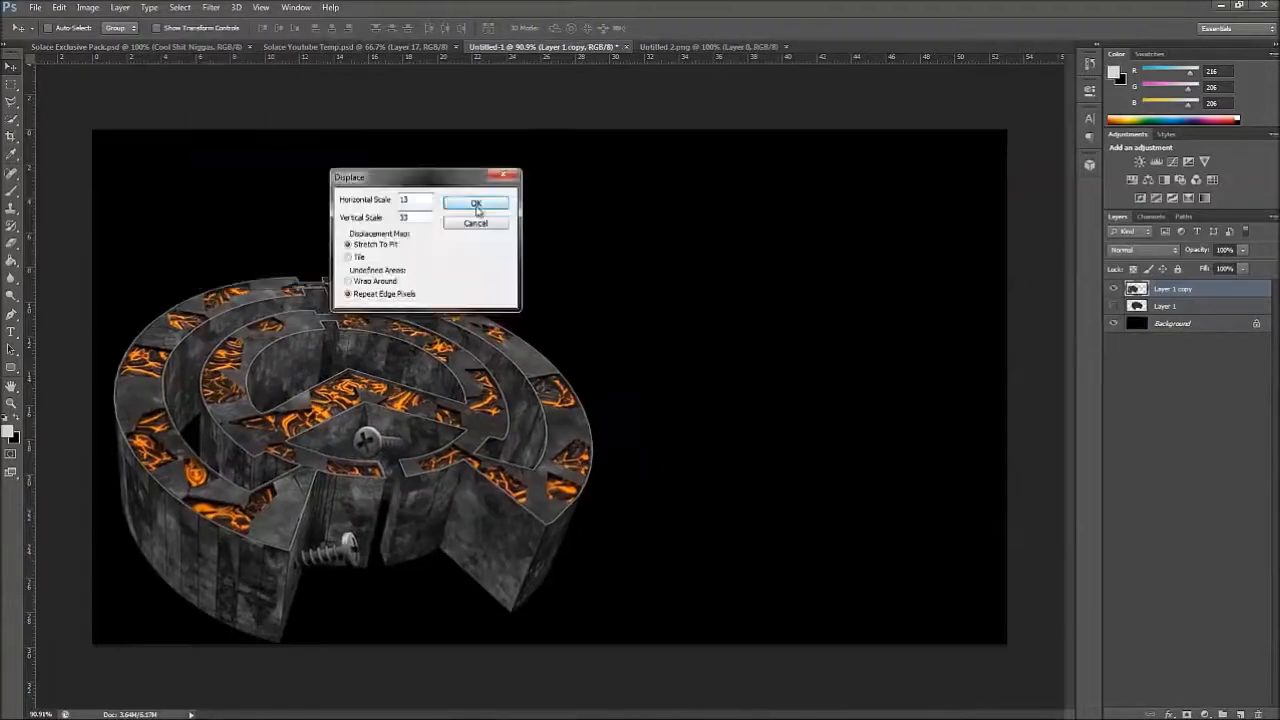
Step: Apply the Displace distortion to the render and dismiss the invalid numeric entry warning
left_click(476, 204)
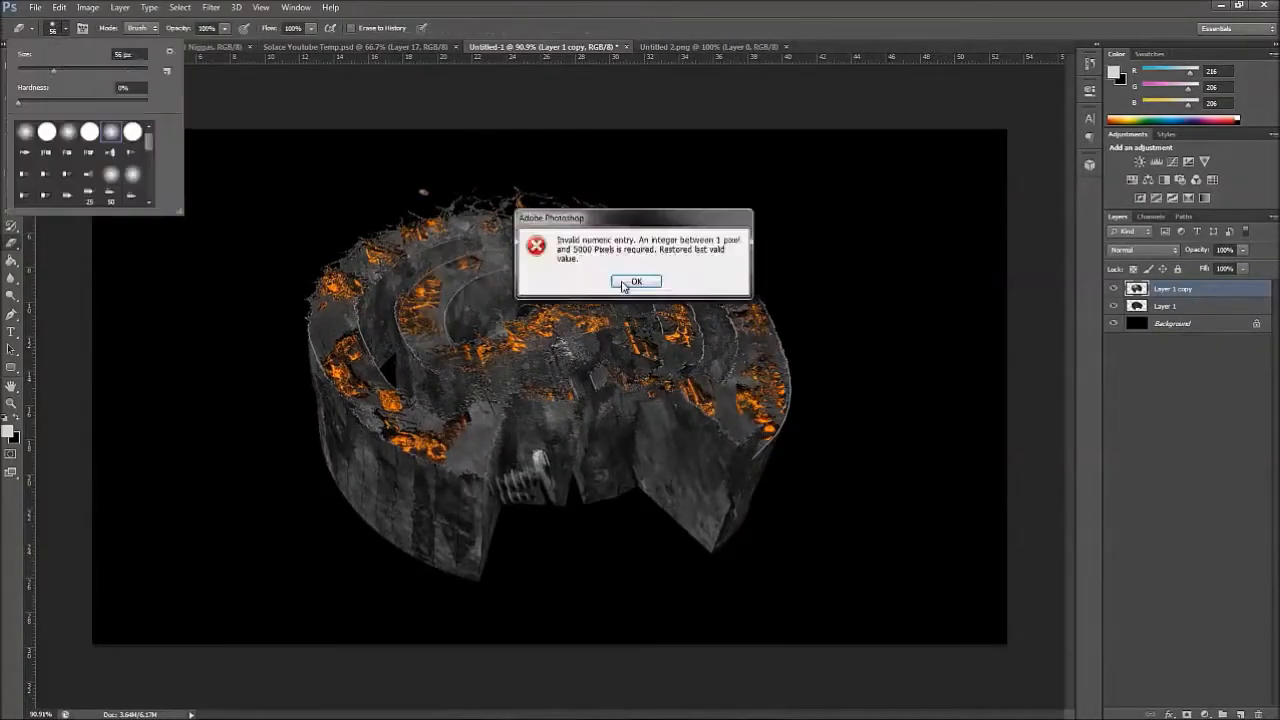
left_click(636, 280)
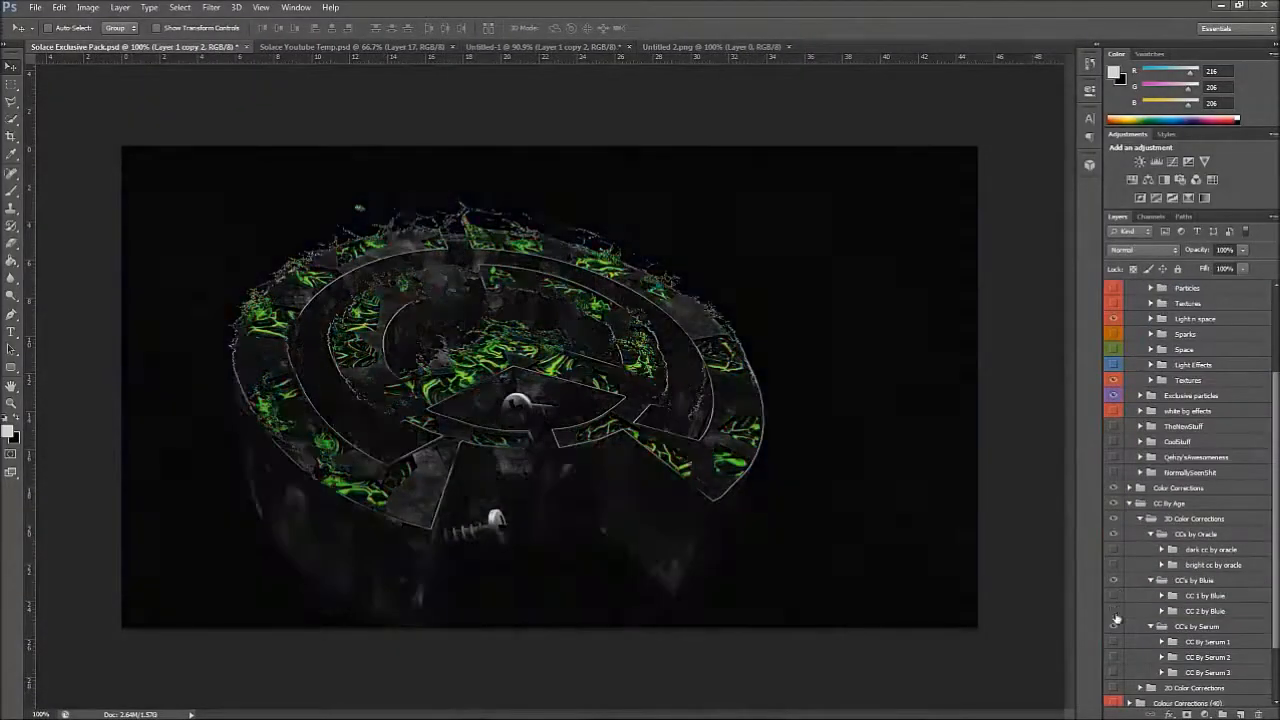
Step: Place the scaled, blue-tinted render in the banner template with the white Solace crest above it
left_click(350, 48)
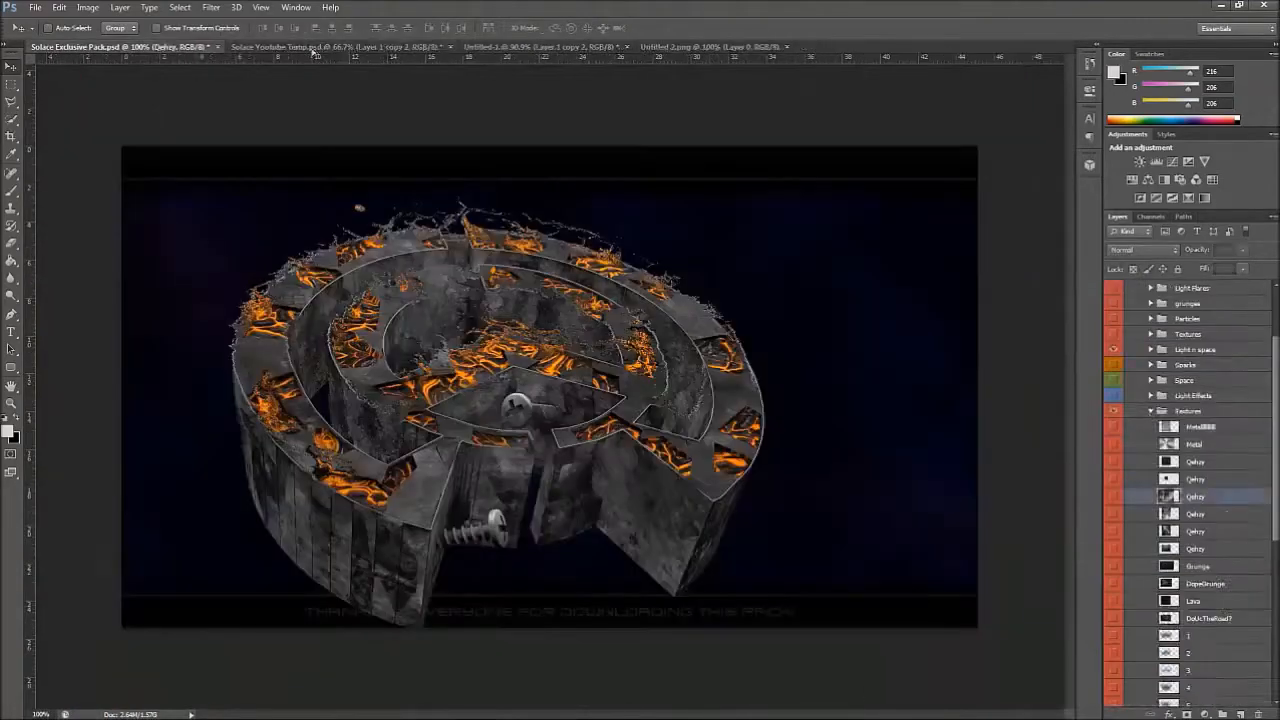
left_click(290, 48)
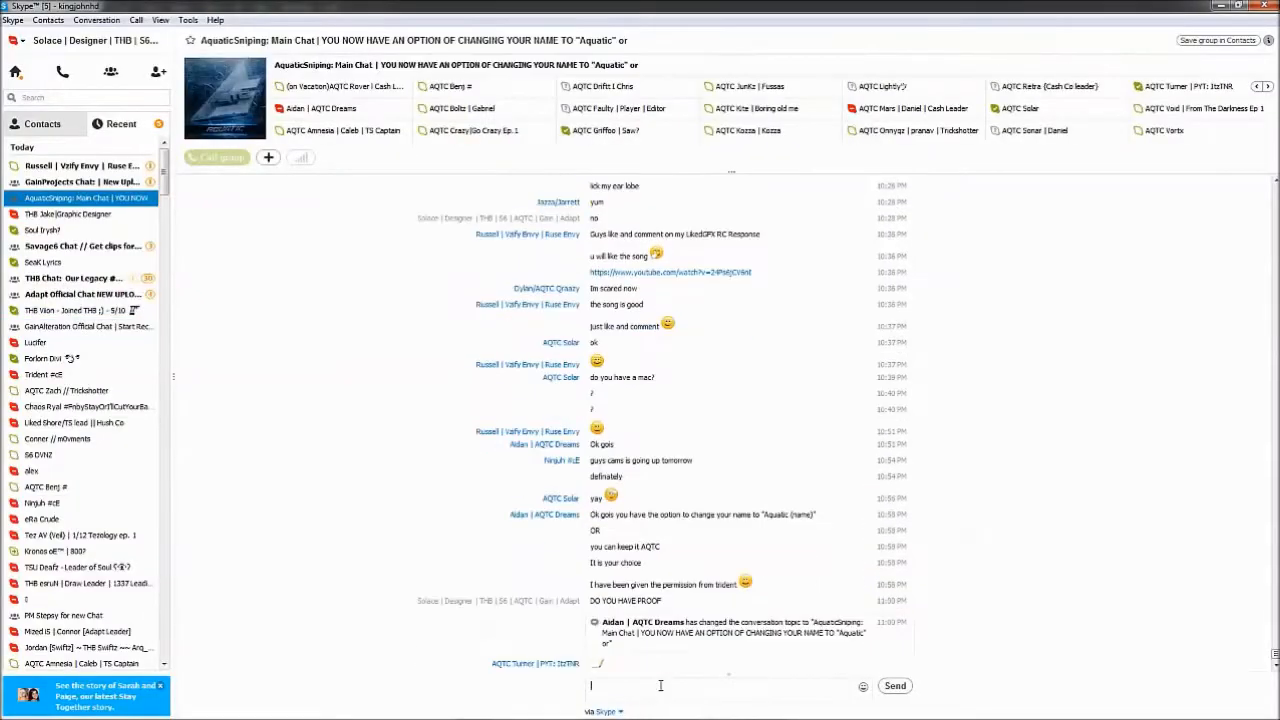
left_click(80, 180)
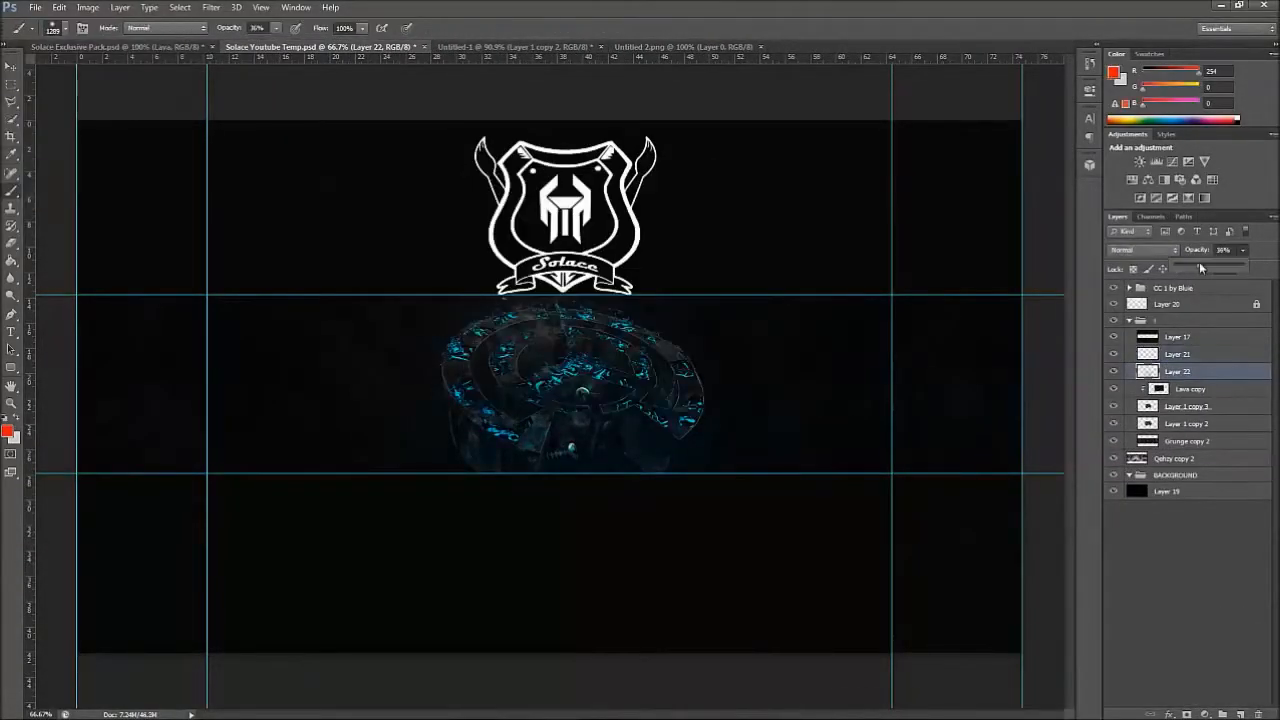
Step: Bring the Screen Dust and flame layers into the banner, blended as Screen at lowered opacity
right_click(1178, 370)
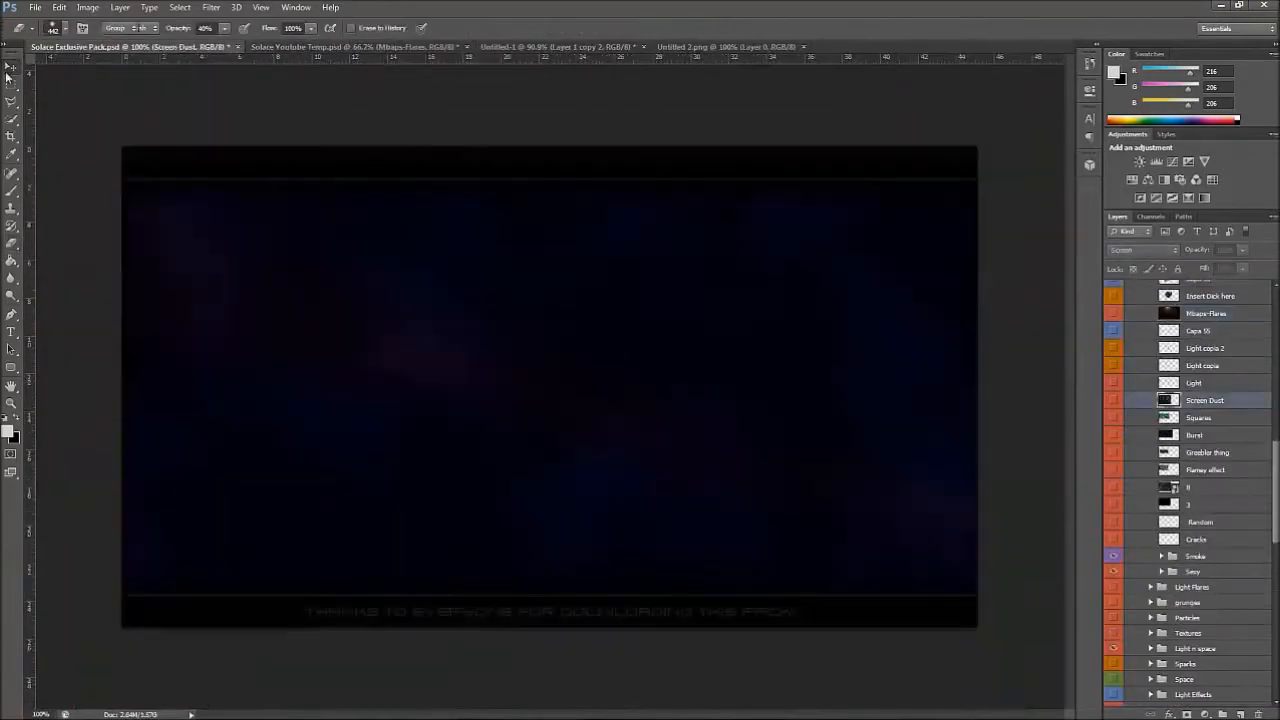
left_click(350, 48)
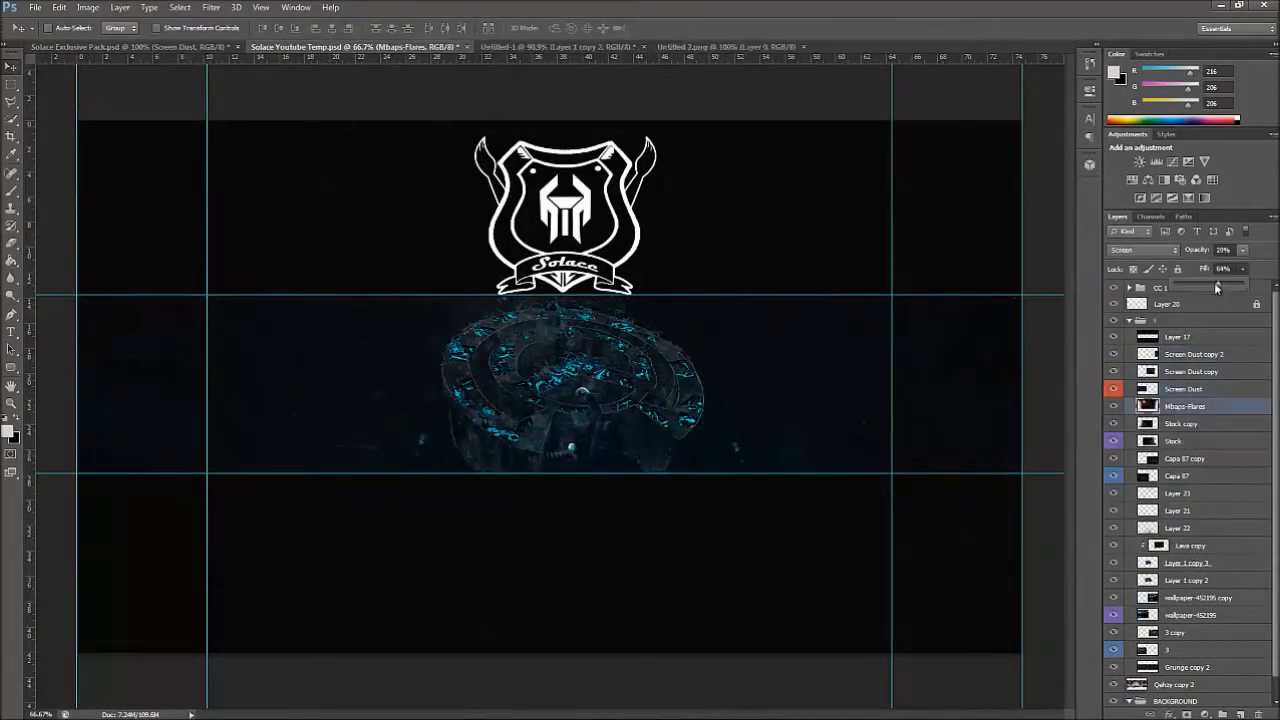